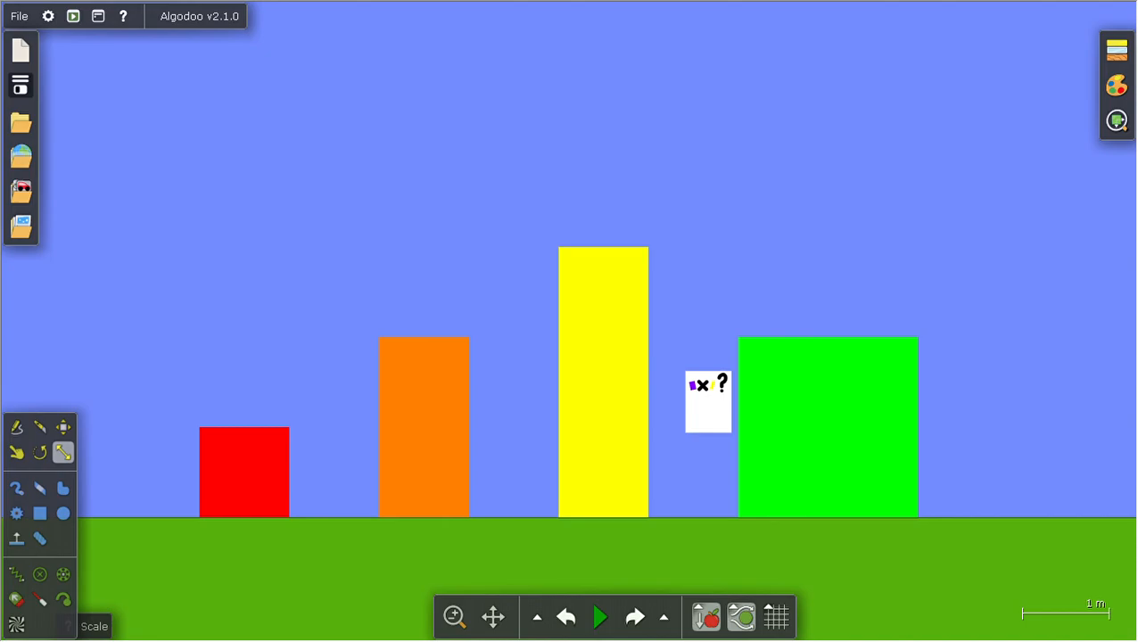
Step: Start the physics simulation so the coloured boxes begin to tumble
click(599, 618)
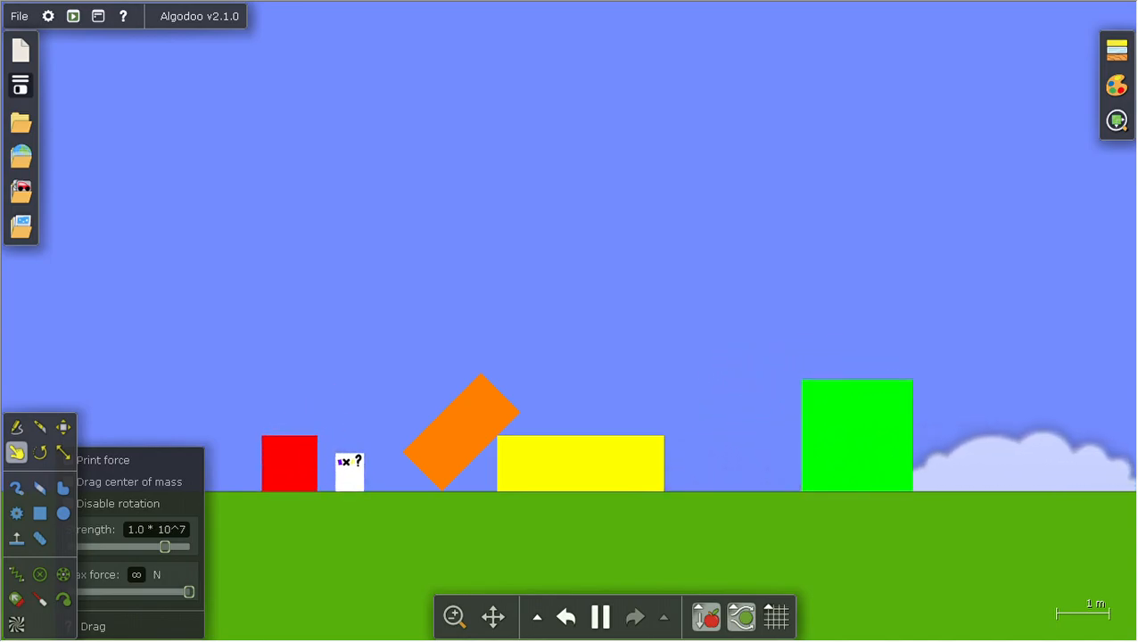
Step: Shove the boxes along the ground into a new side-by-side arrangement
drag(289, 463, 275, 460)
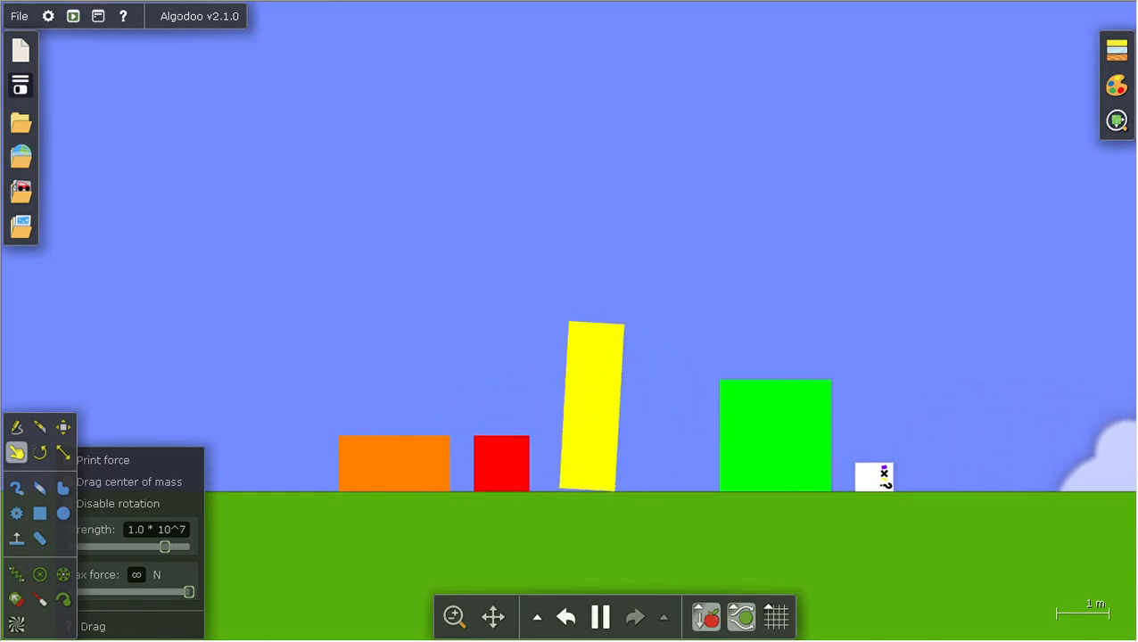
Step: Fling the orange box high up into the cloudy sky
drag(776, 435, 977, 381)
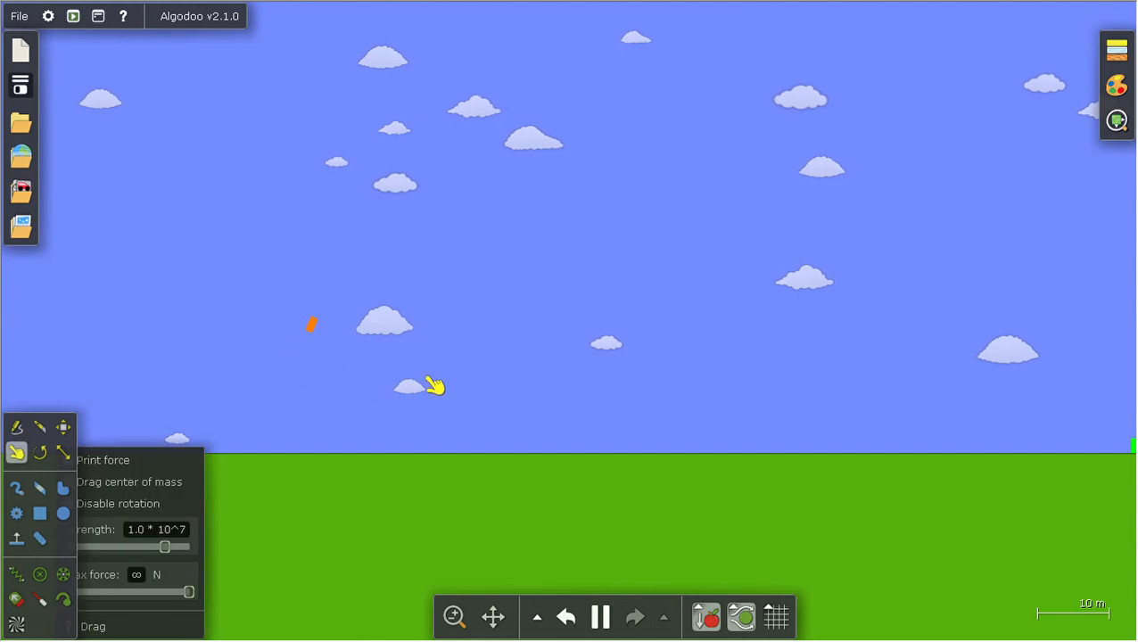
Step: Throw the remaining boxes into the air and pause with them frozen mid-air
drag(312, 325, 931, 442)
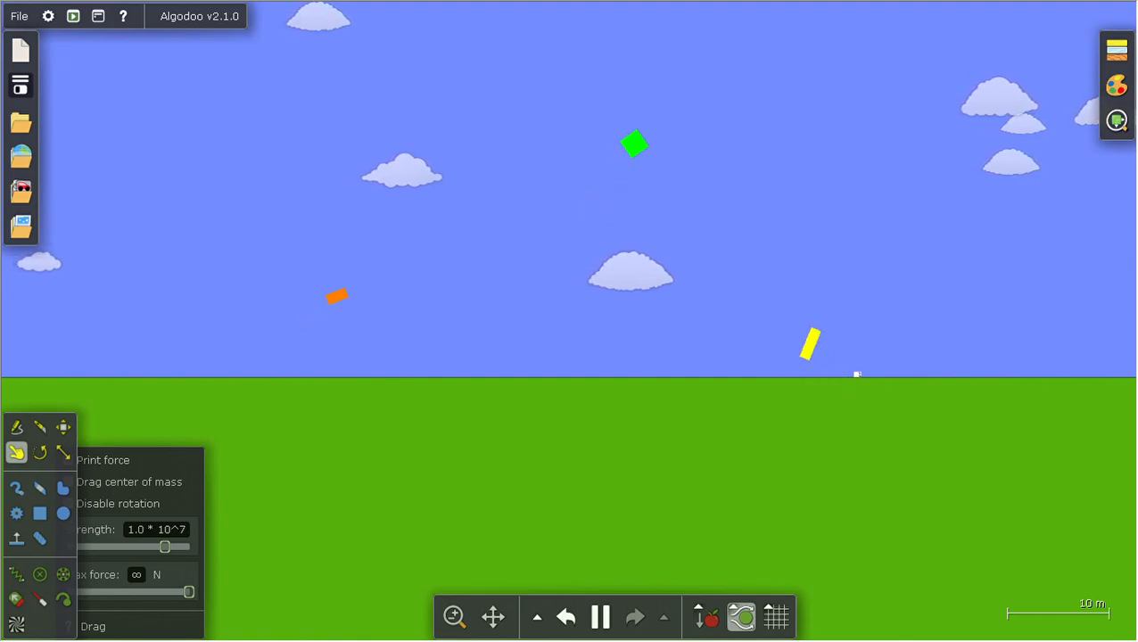
click(599, 617)
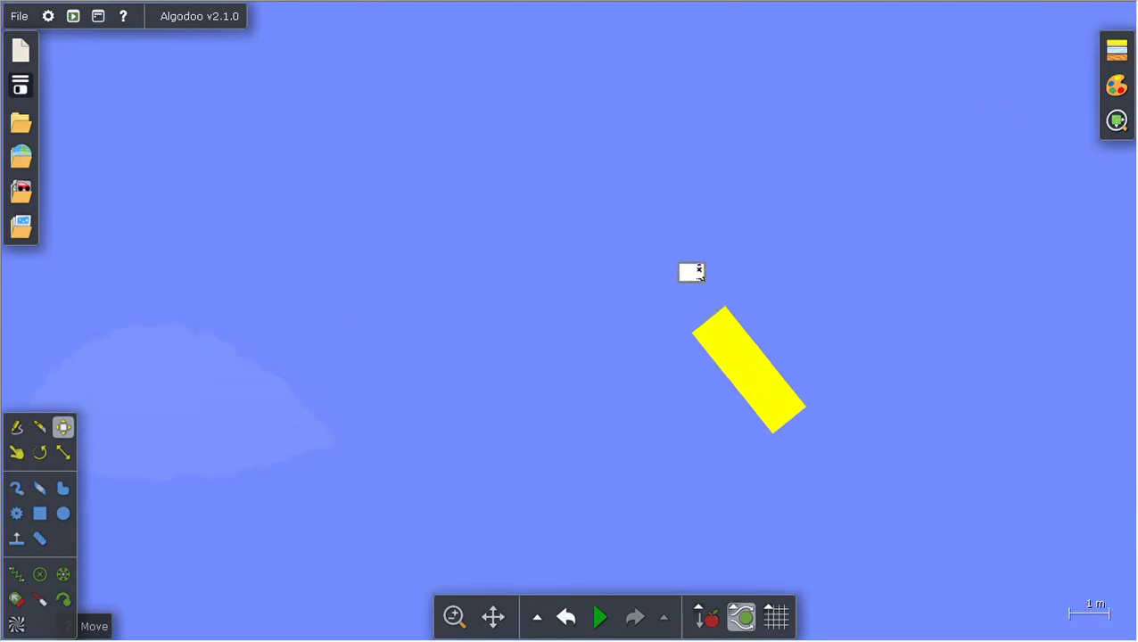
Step: Restore the scene to its original lineup of upright coloured boxes
click(599, 617)
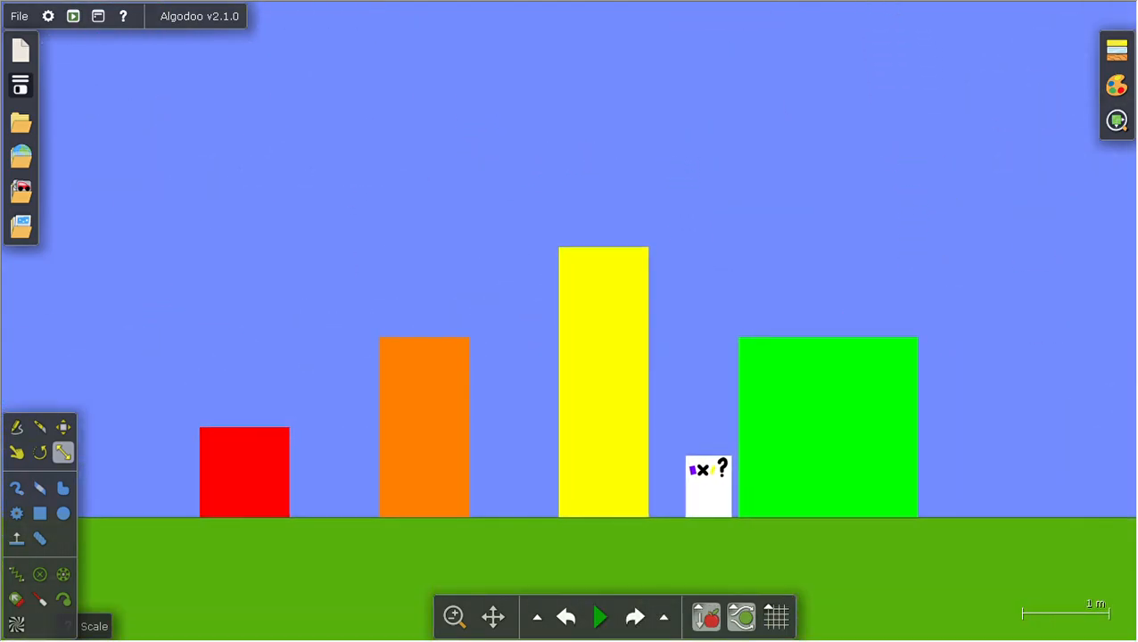
click(599, 617)
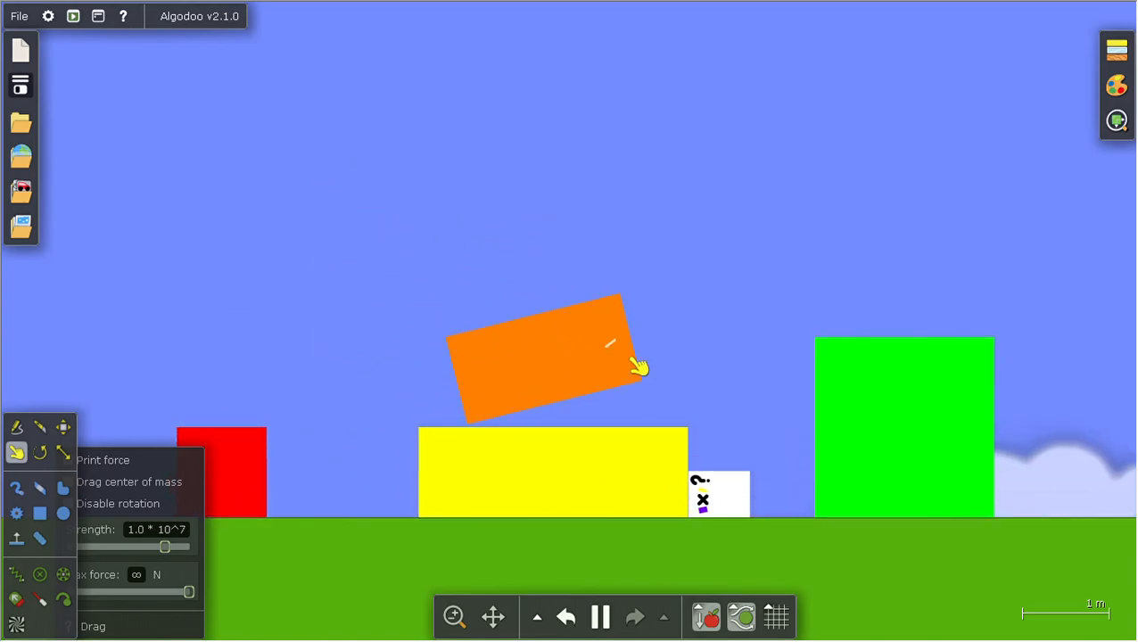
mouse_move(640, 368)
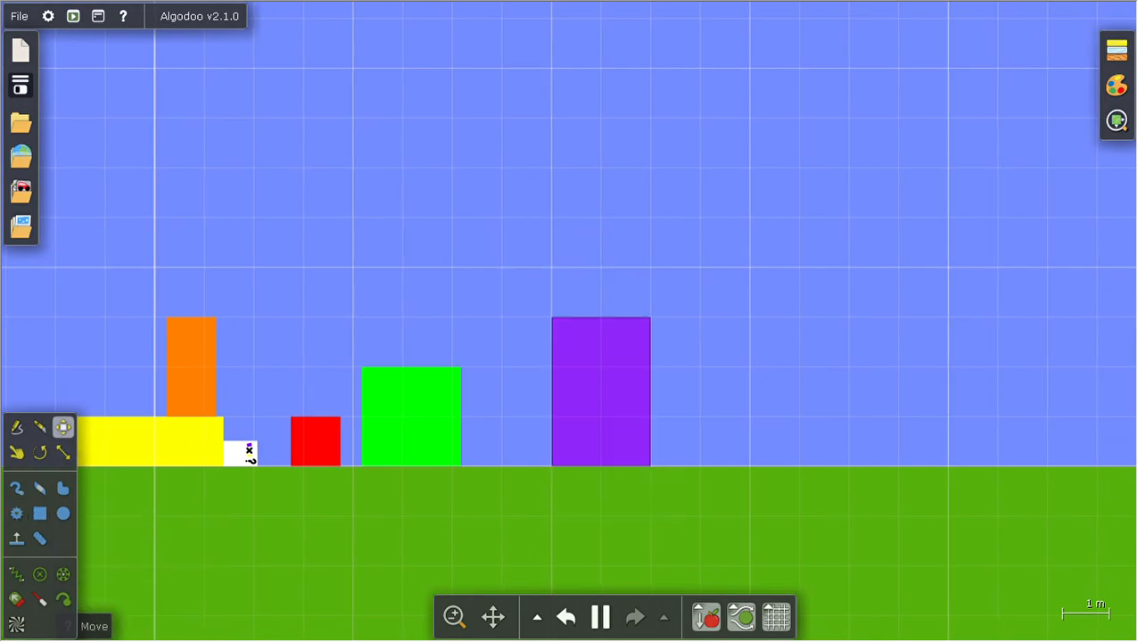
Step: Move the red box a little left toward the yellow and orange blocks
right_click(599, 388)
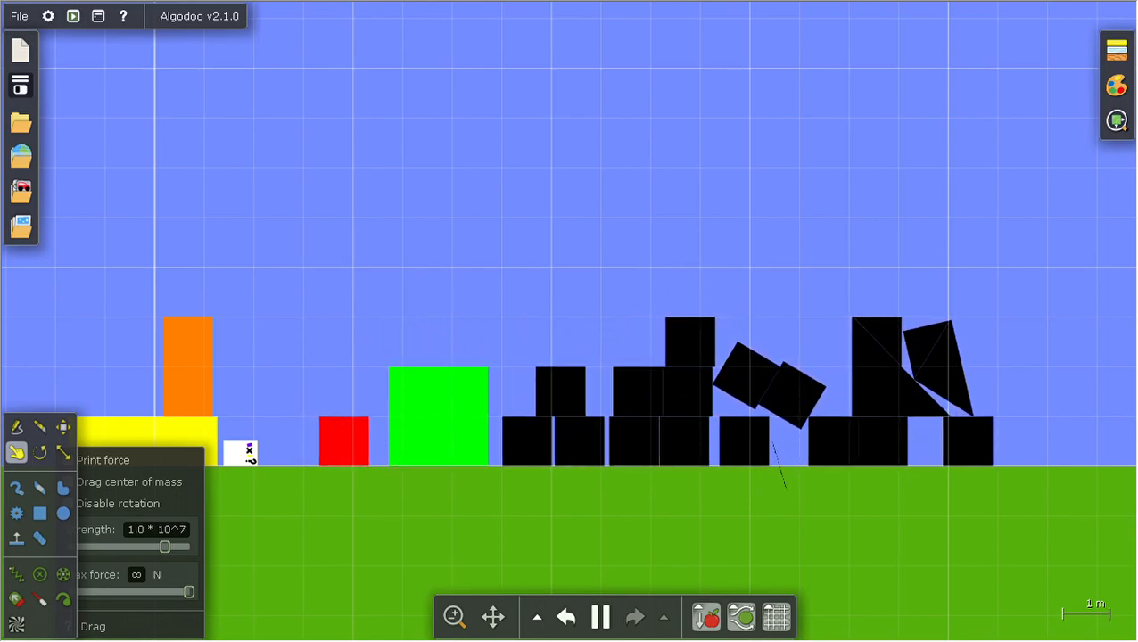
drag(343, 443, 348, 414)
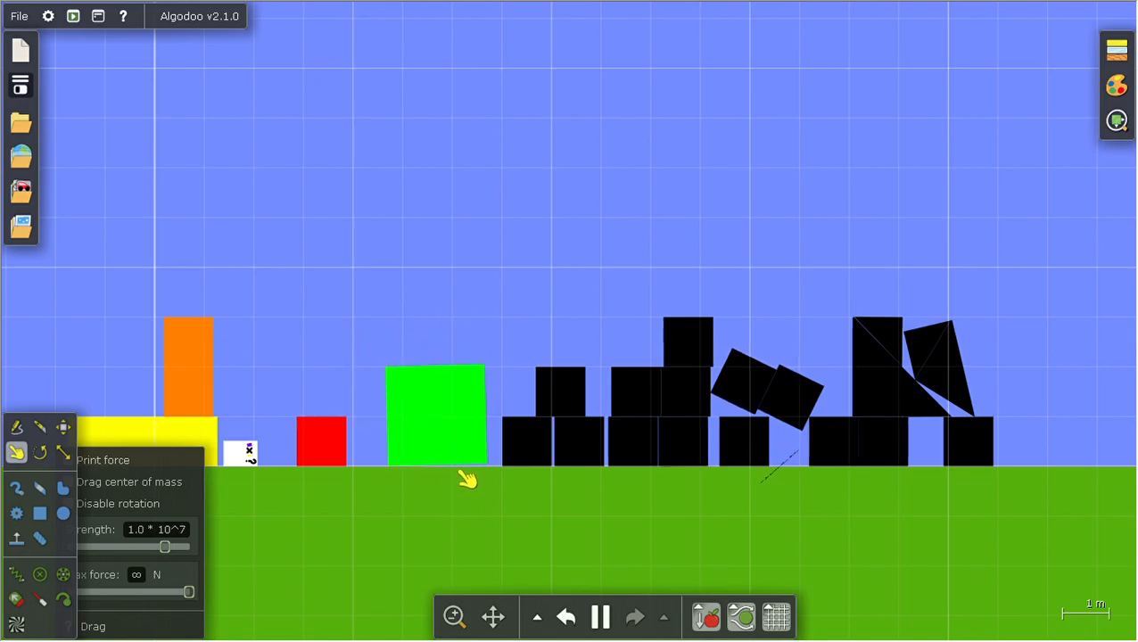
mouse_move(369, 480)
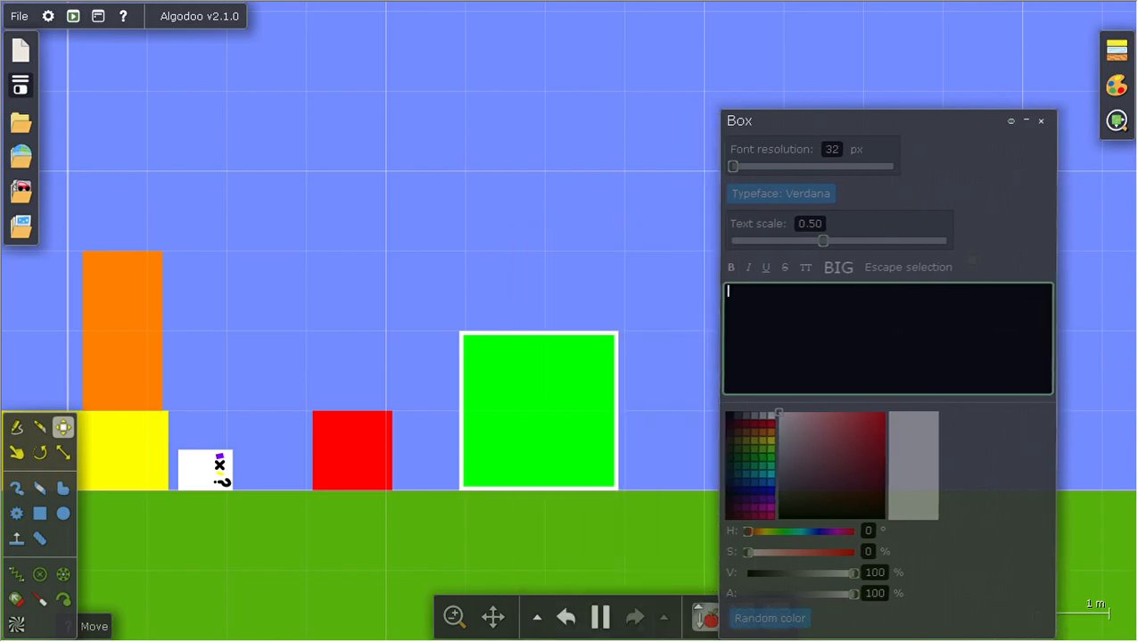
Step: Label the green box '5th grade' and close its text settings
text(5th gr)
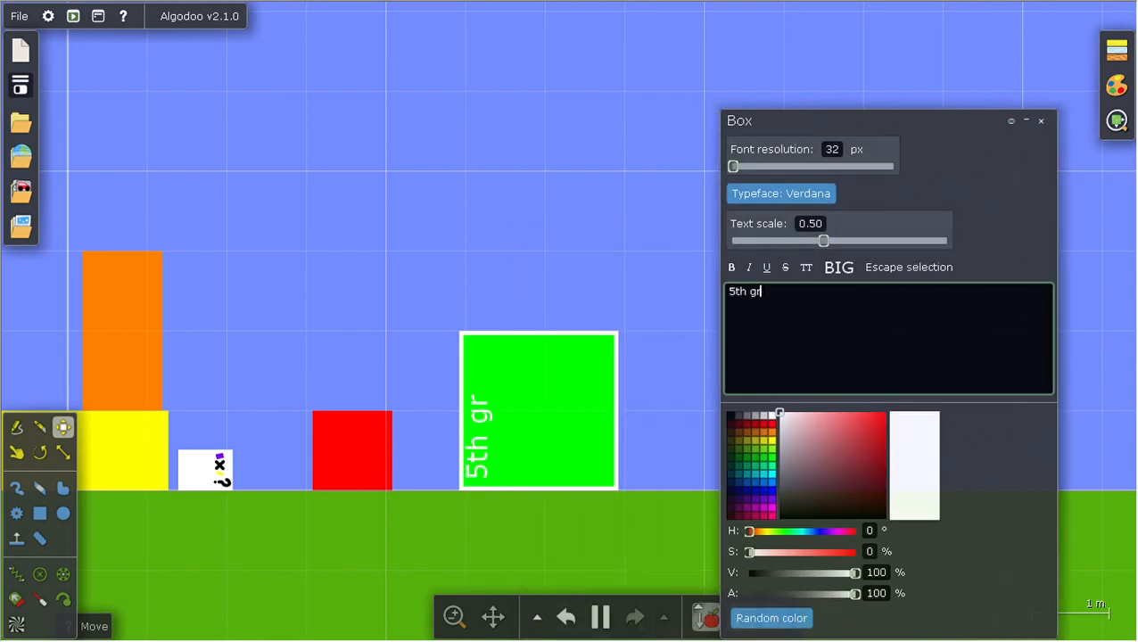
text(ade)
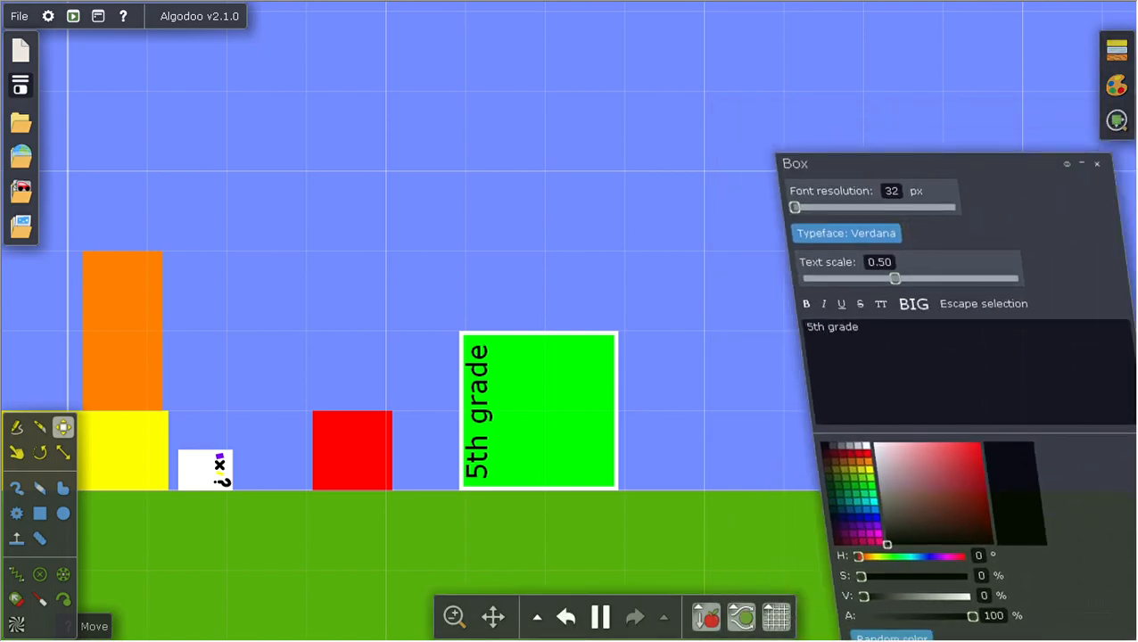
click(1097, 164)
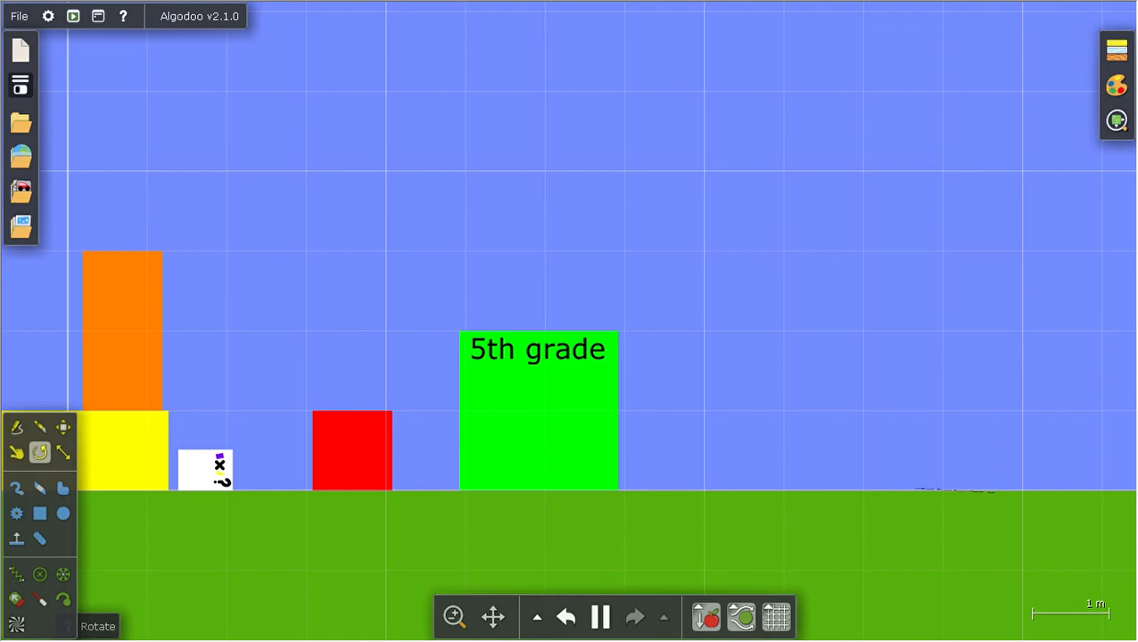
Step: Edit the green box's label through '4th grade' and '2nd', then clear it
right_click(538, 410)
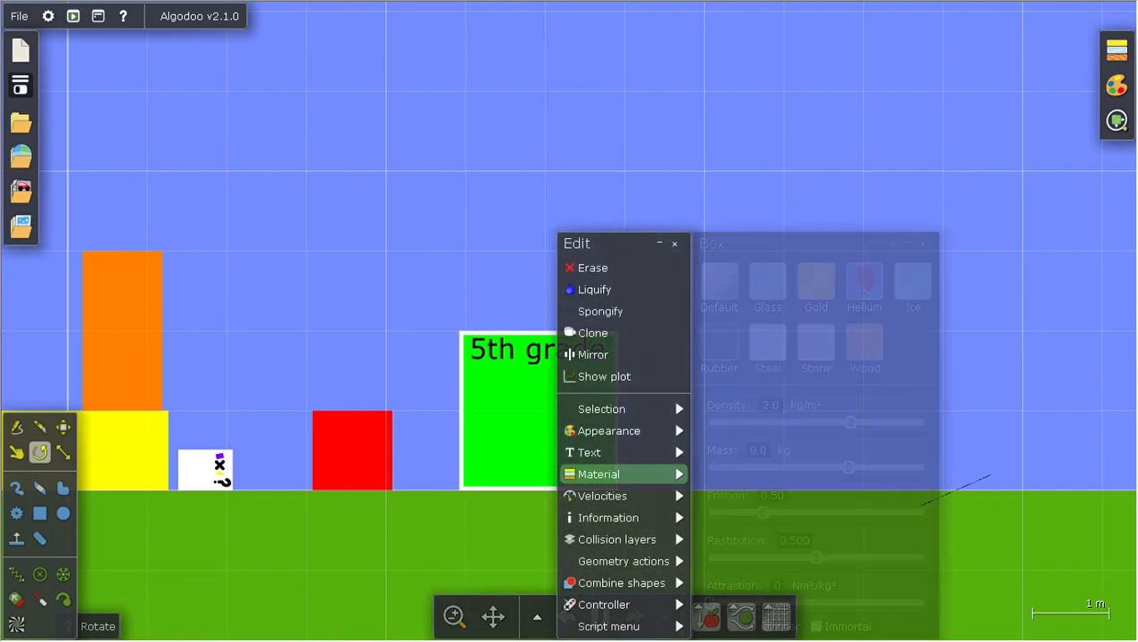
click(589, 453)
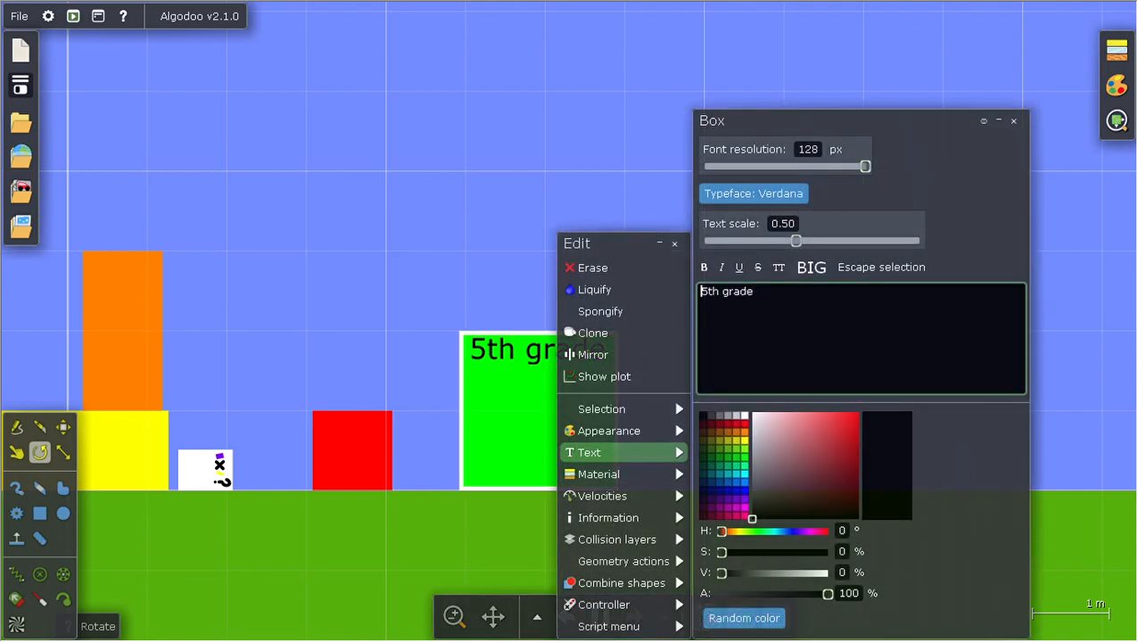
text(4th grade)
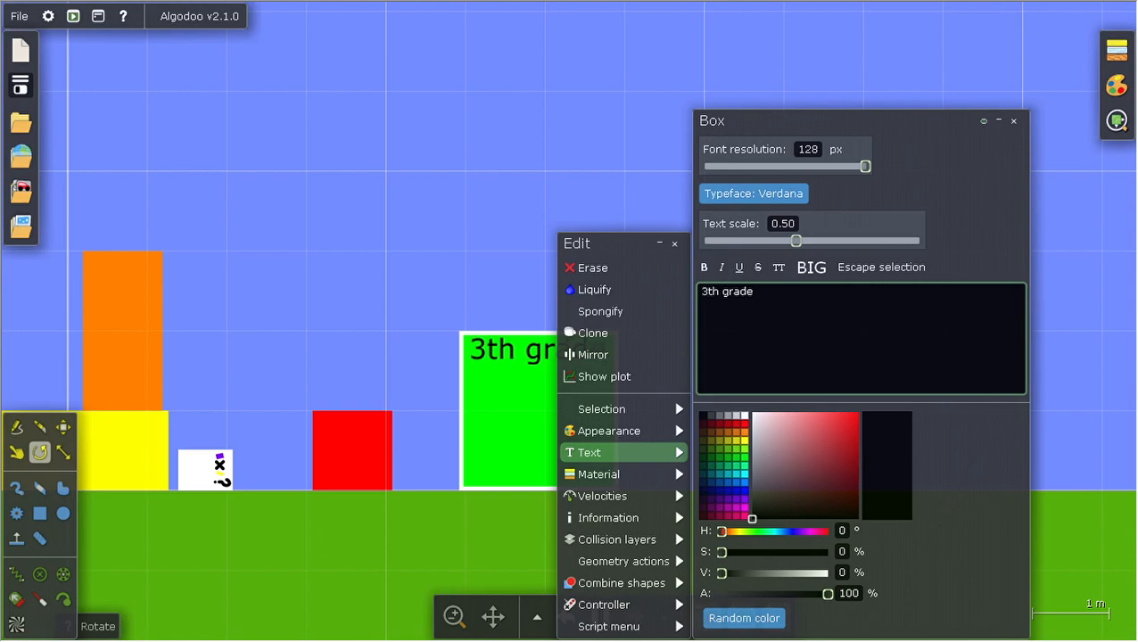
key(BackSpace)
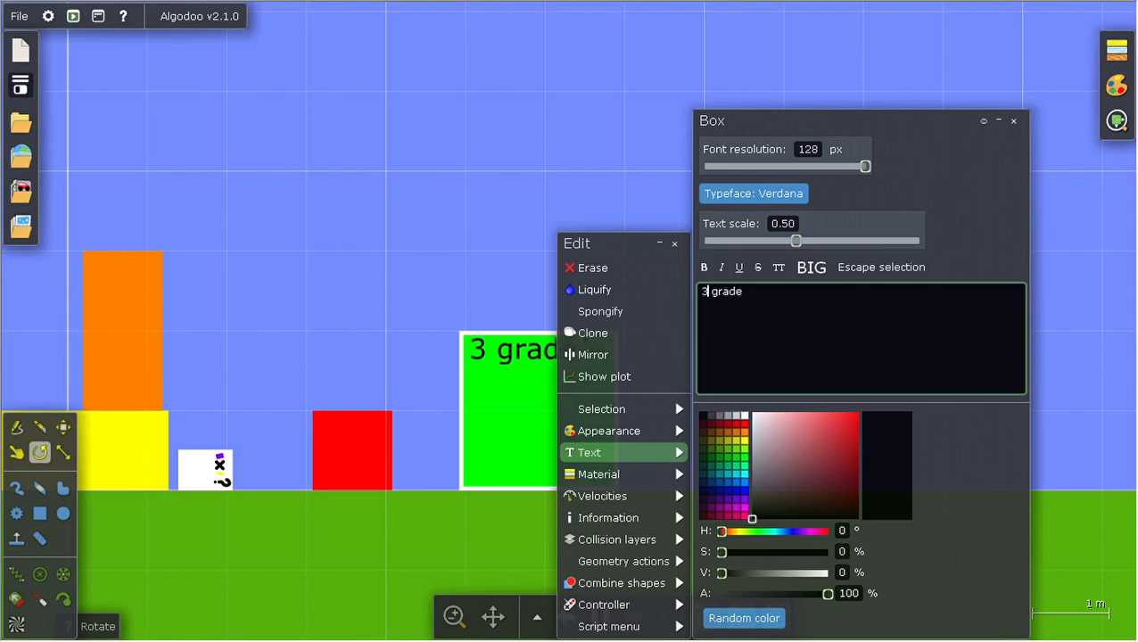
key(BackSpace)
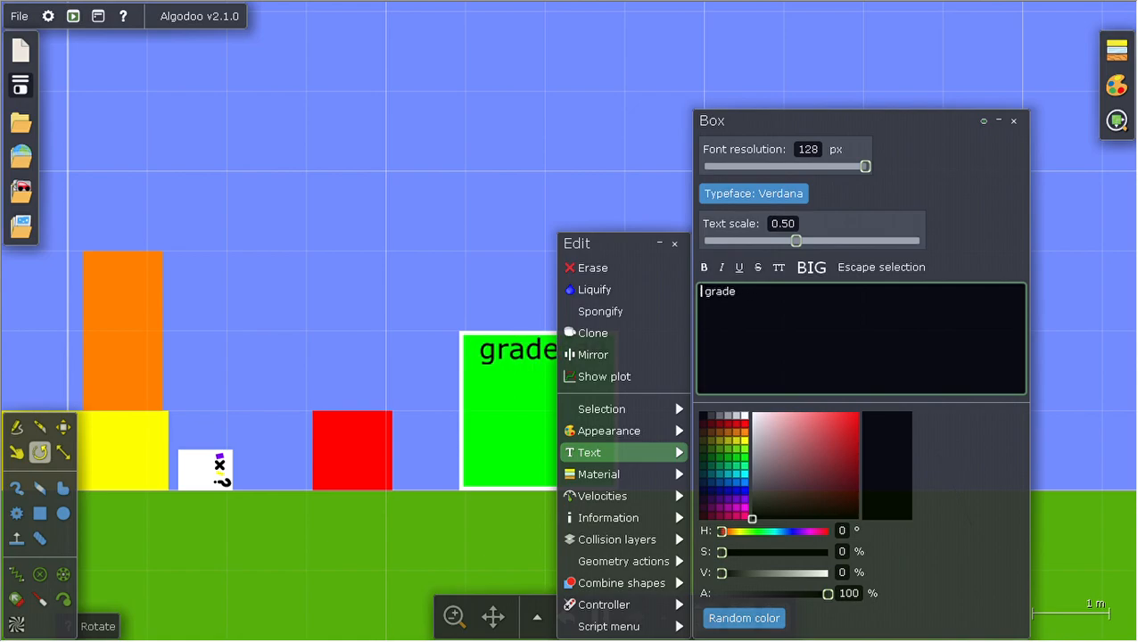
text(2nd)
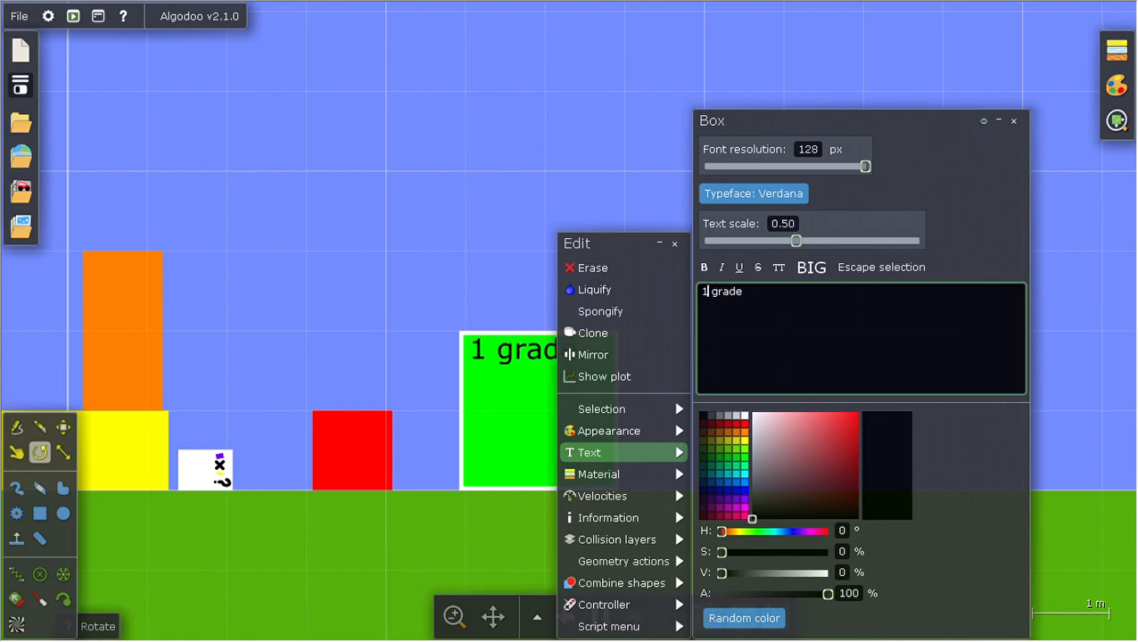
key(BackSpace)
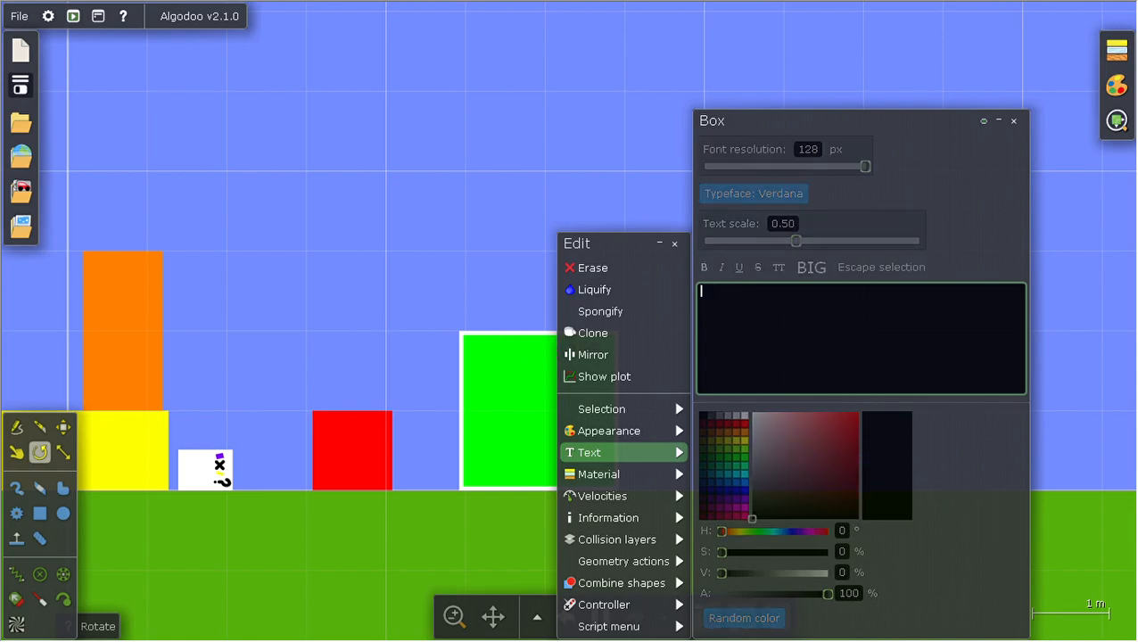
Step: Enter the new label text 'kindergarten!!!' for the green box
text(kinder)
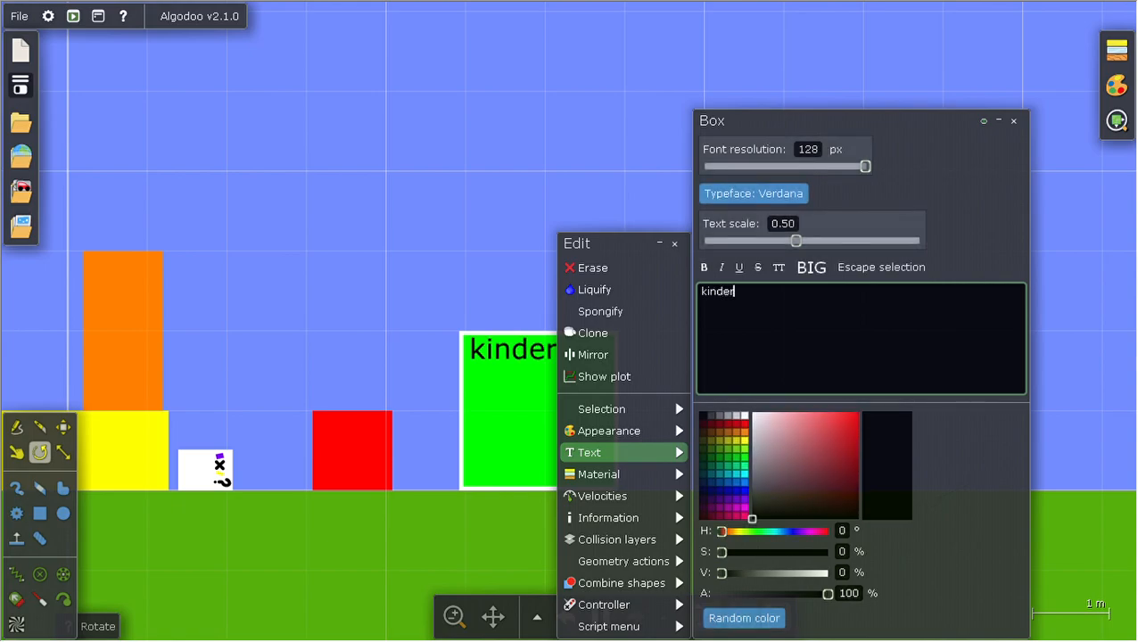
text(garte)
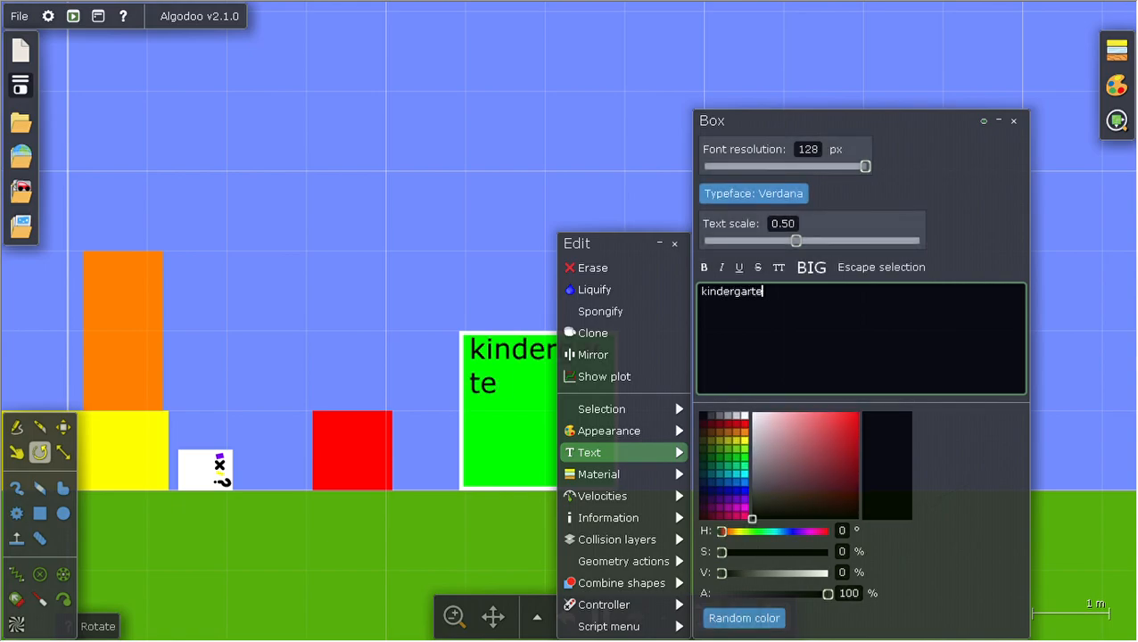
text(n!!!)
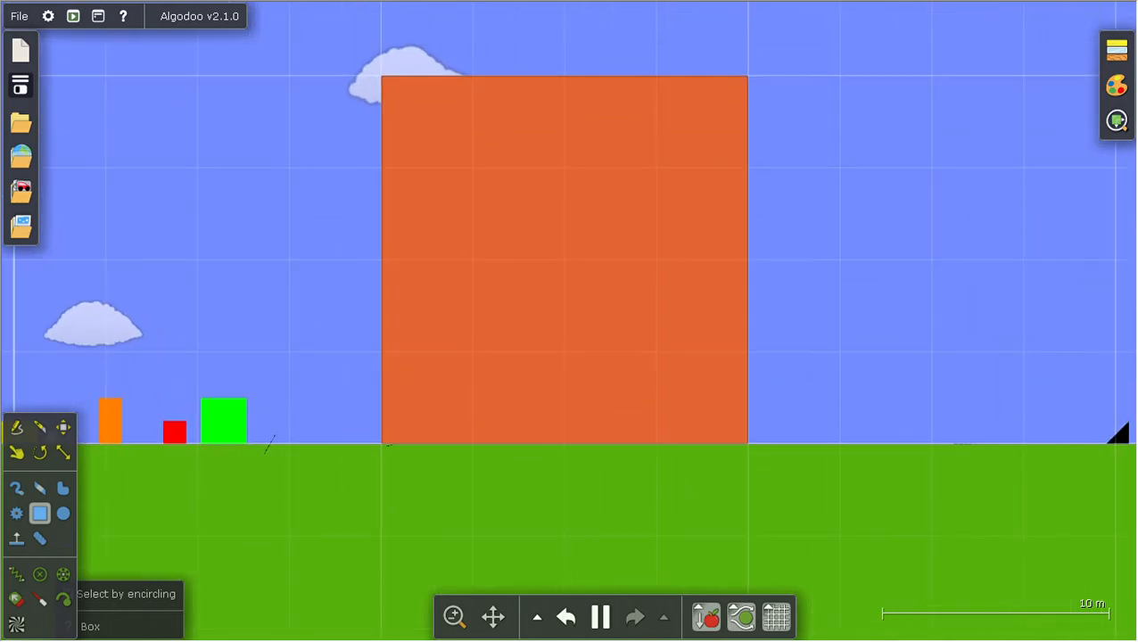
Step: Shrink the oversized orange box down and pause the simulation
scroll(down, 3)
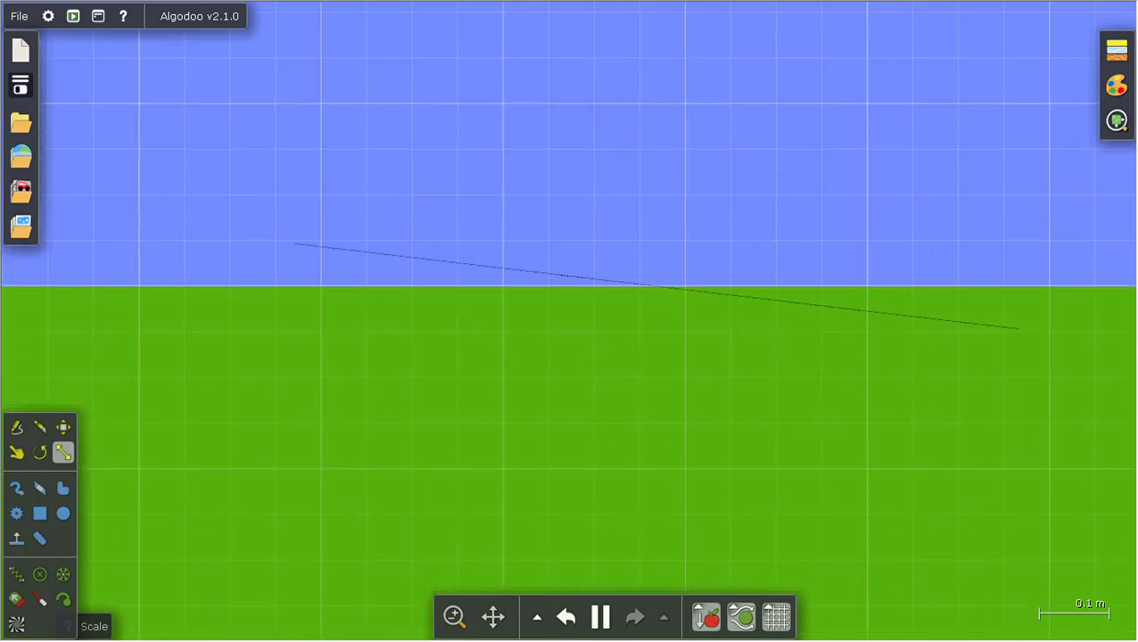
click(600, 617)
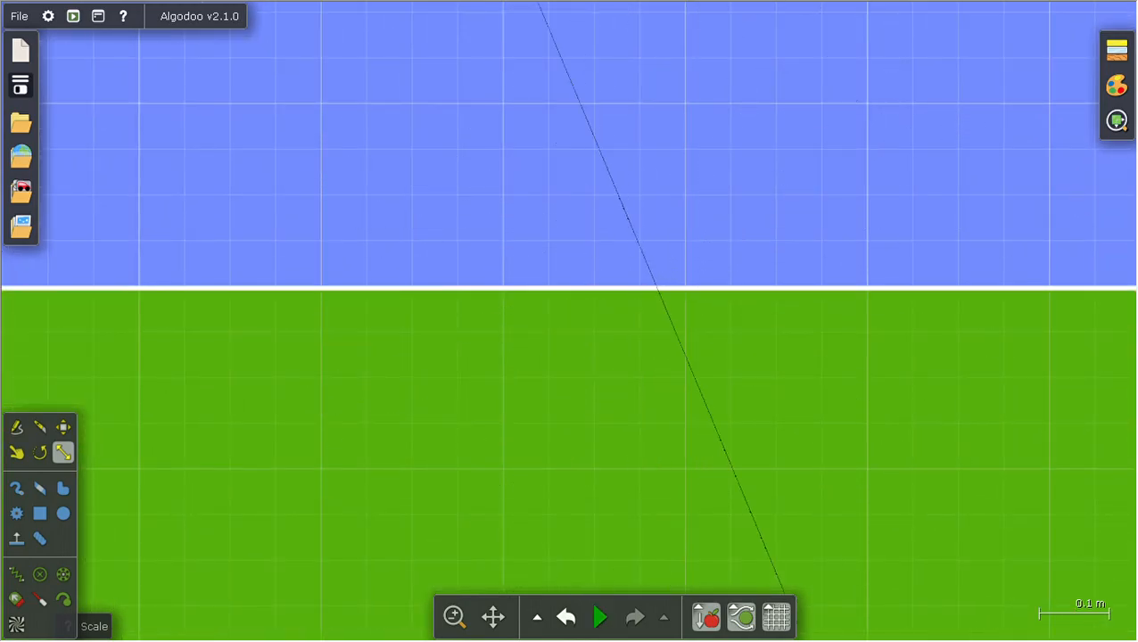
click(696, 247)
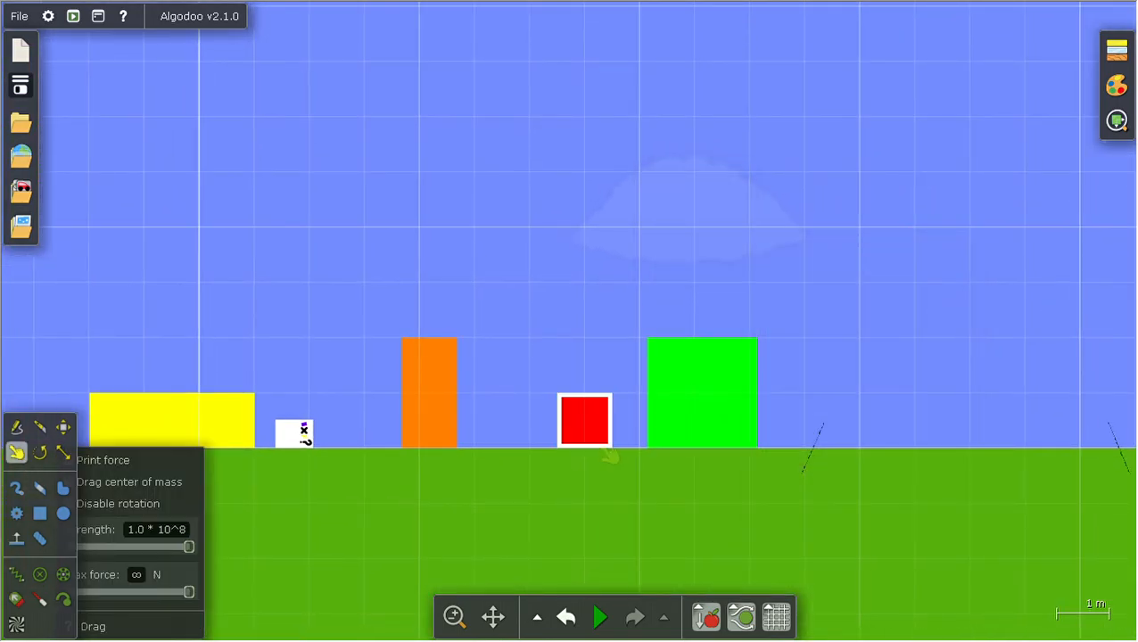
Step: Resume the simulation and ready the right-hand green box for stretching taller
click(599, 617)
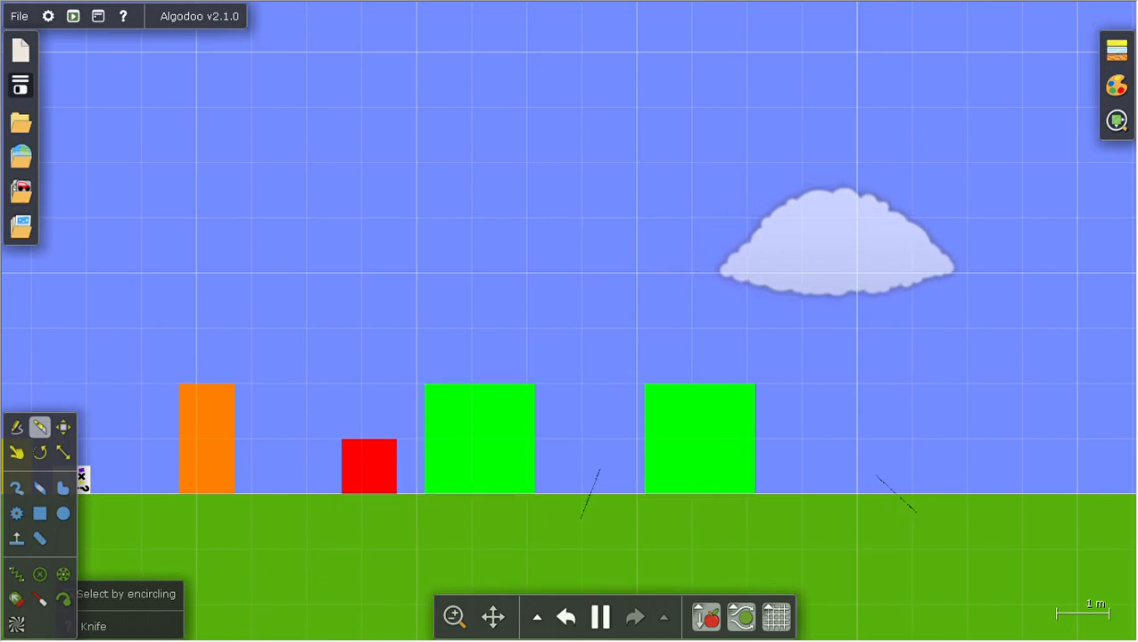
click(699, 437)
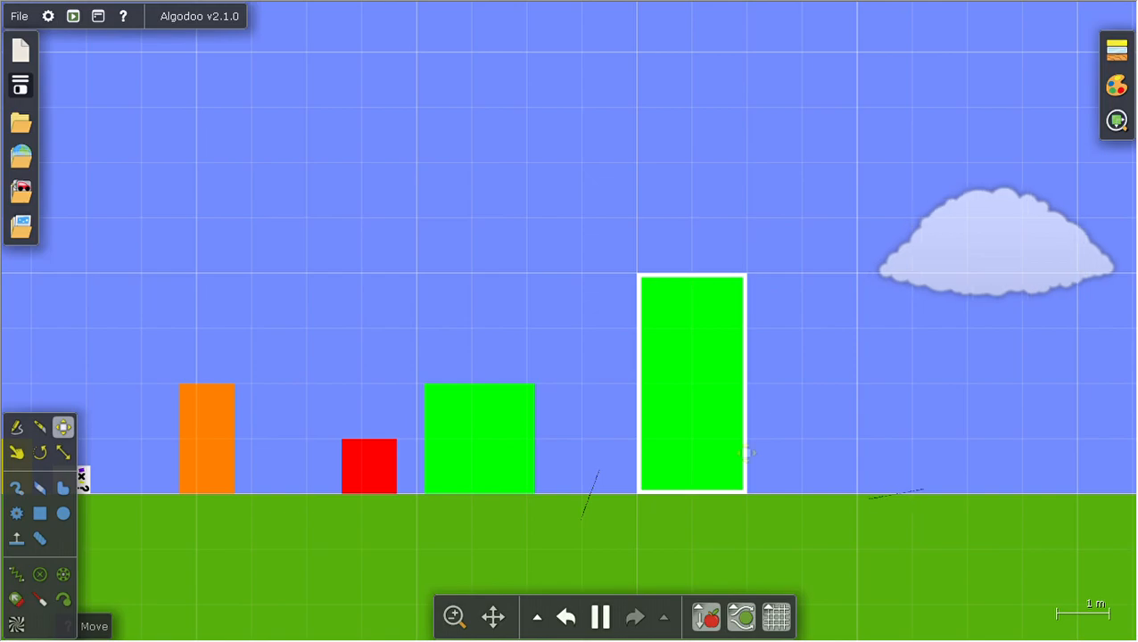
Step: Recolour the tall green box magenta via Appearance and set the scene background to dark blue
right_click(692, 384)
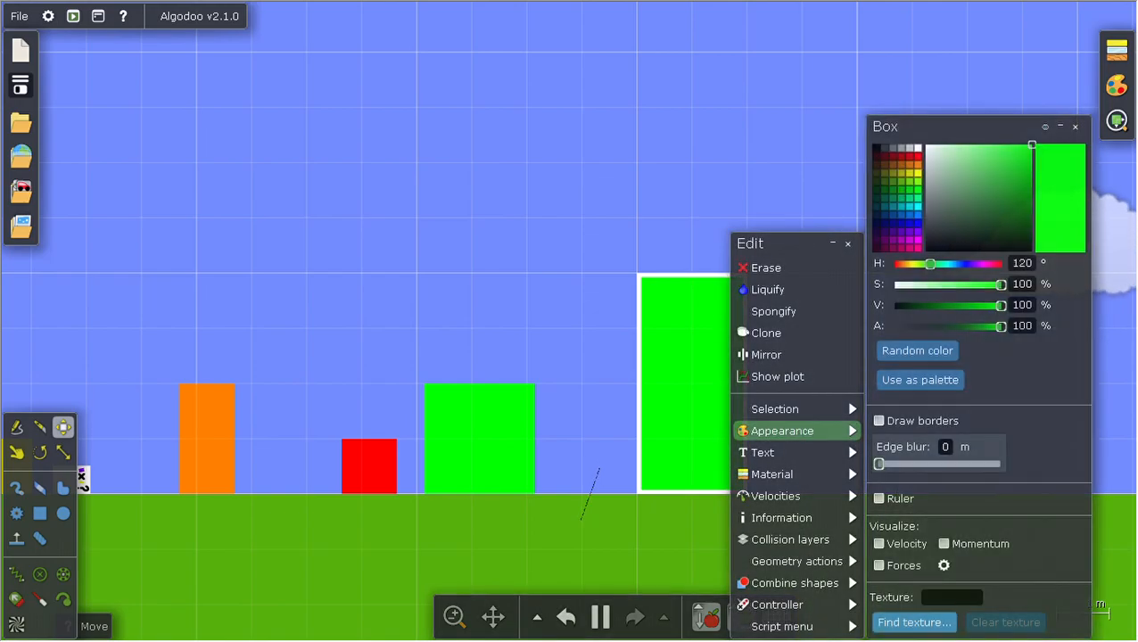
drag(931, 263, 982, 262)
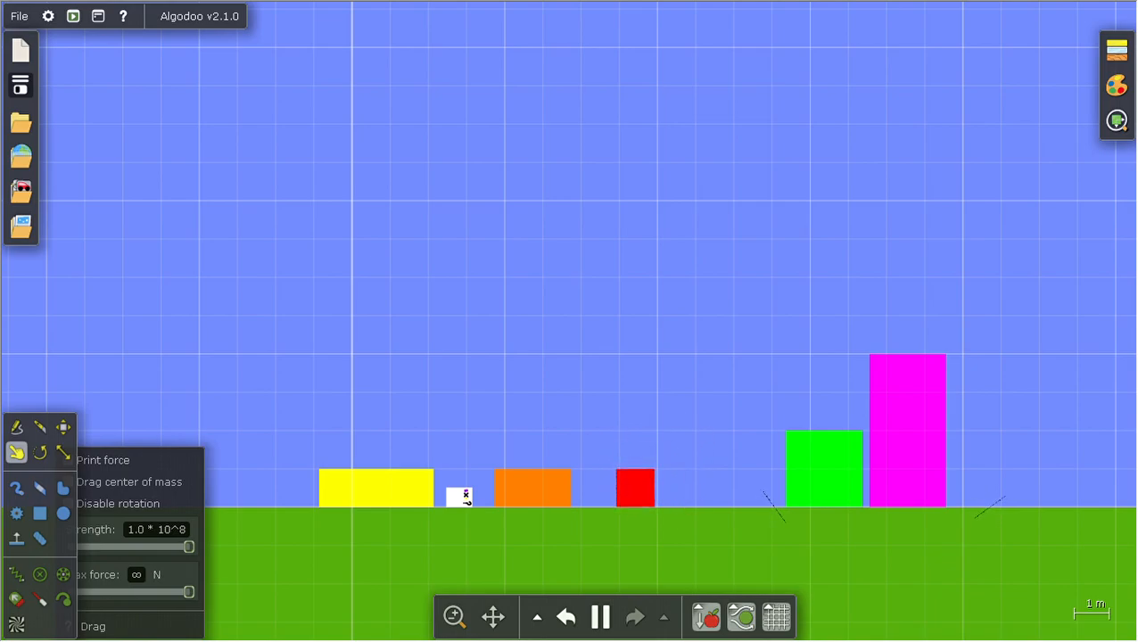
click(724, 556)
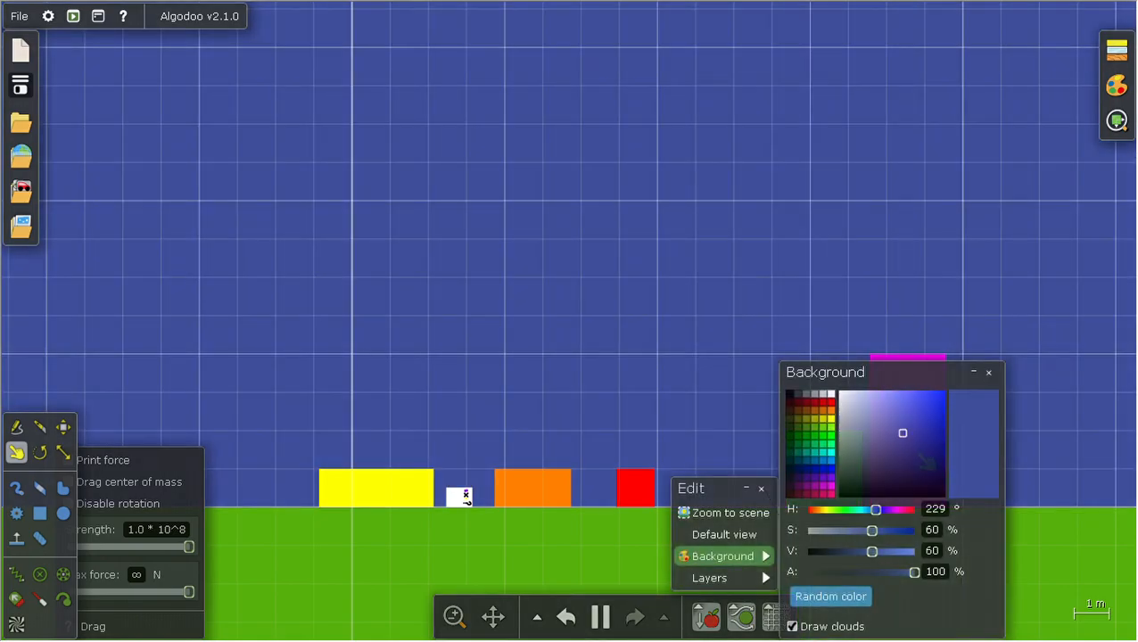
click(988, 373)
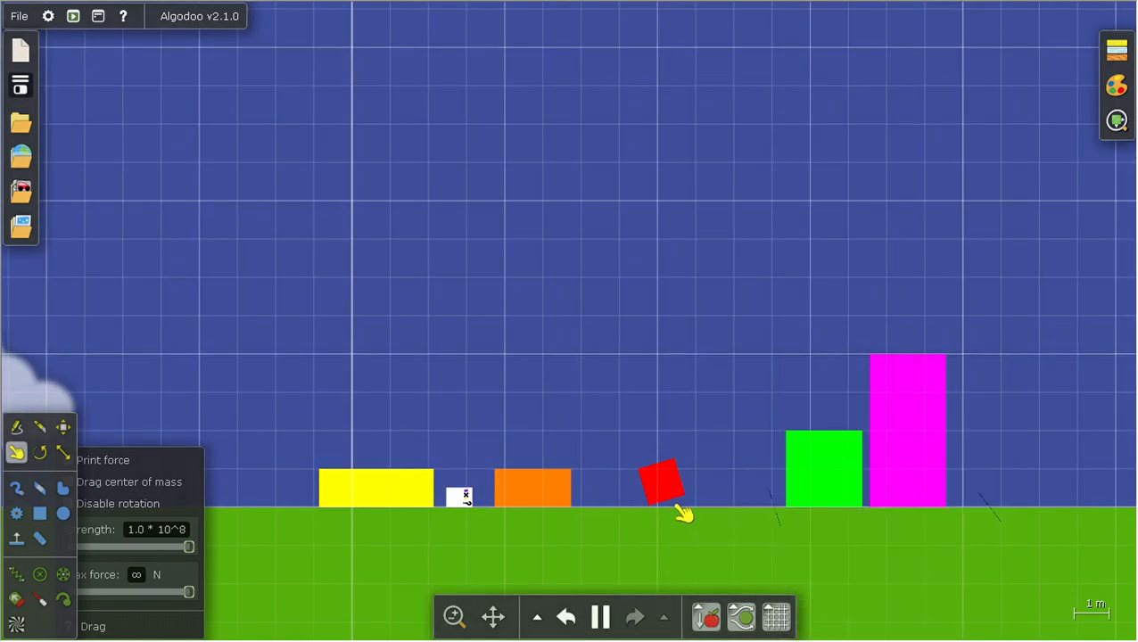